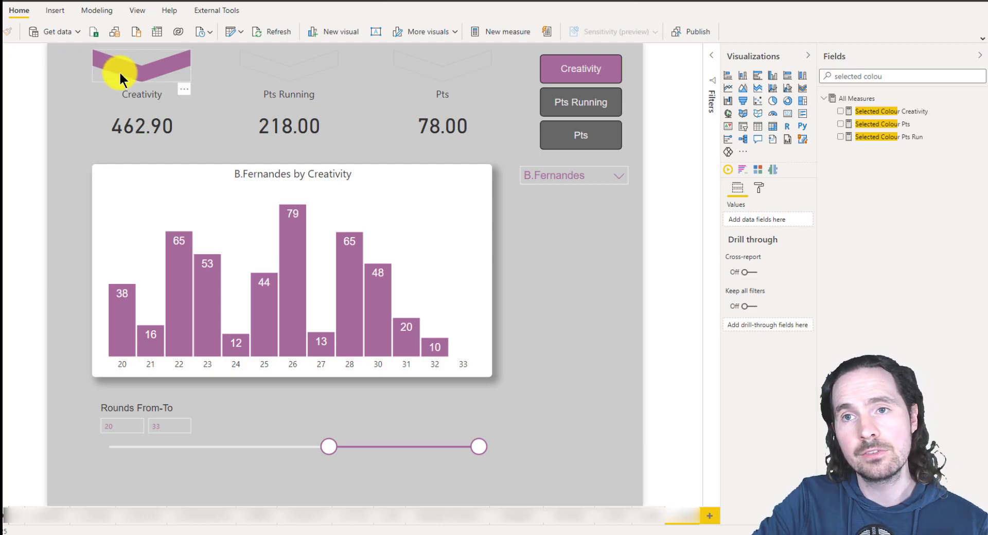
{"action": "mouse_move", "coordinate": [442, 75]}
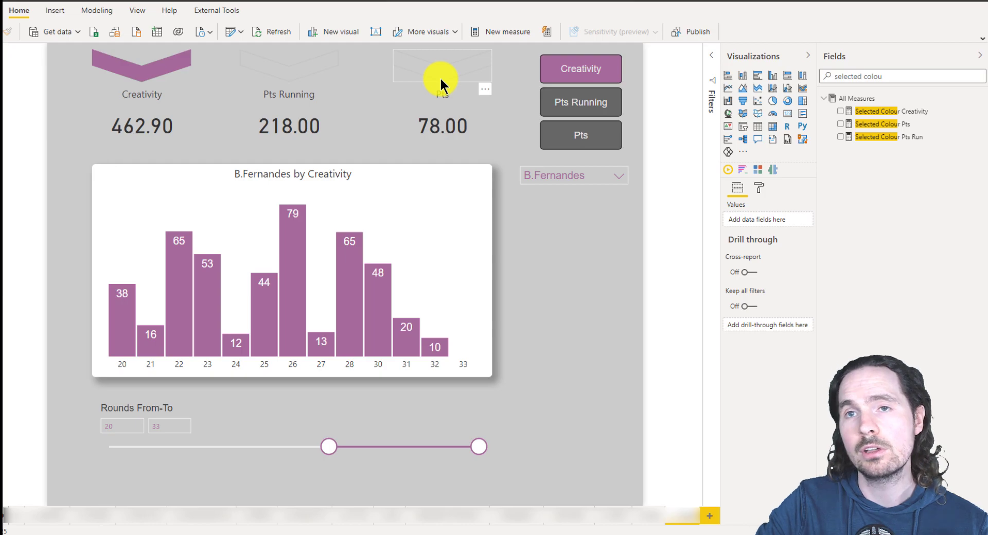
{"action": "mouse_move", "coordinate": [161, 69]}
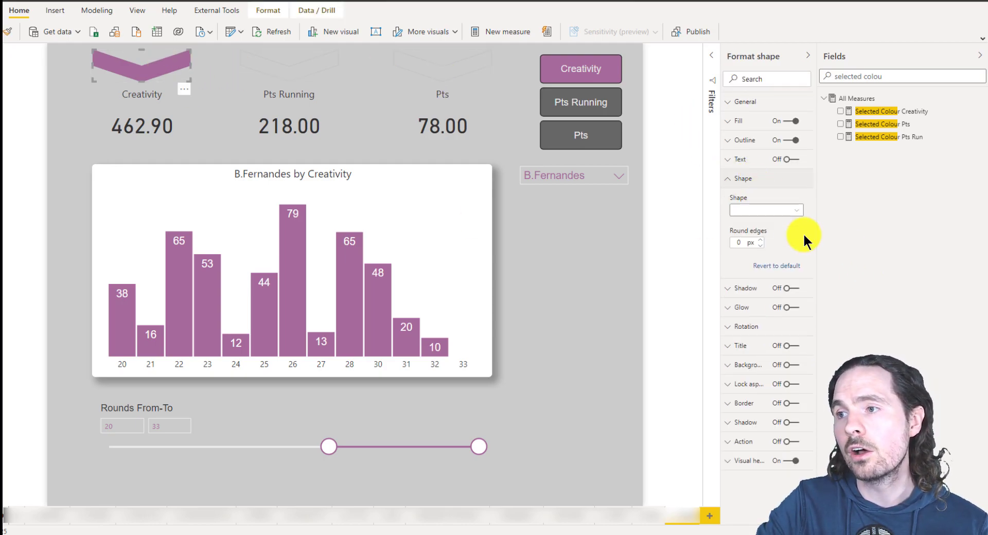
Confirm the Creativity chevron is an Arrow: Chevron shape and show its Fill settings at 0% transparency
{"action": "left_click", "coordinate": [766, 210]}
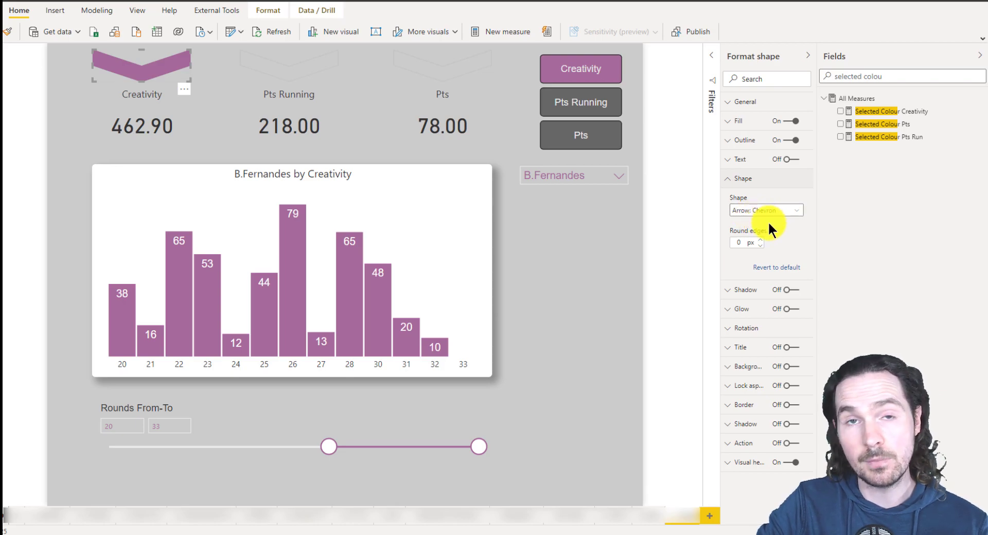
{"action": "mouse_move", "coordinate": [349, 183]}
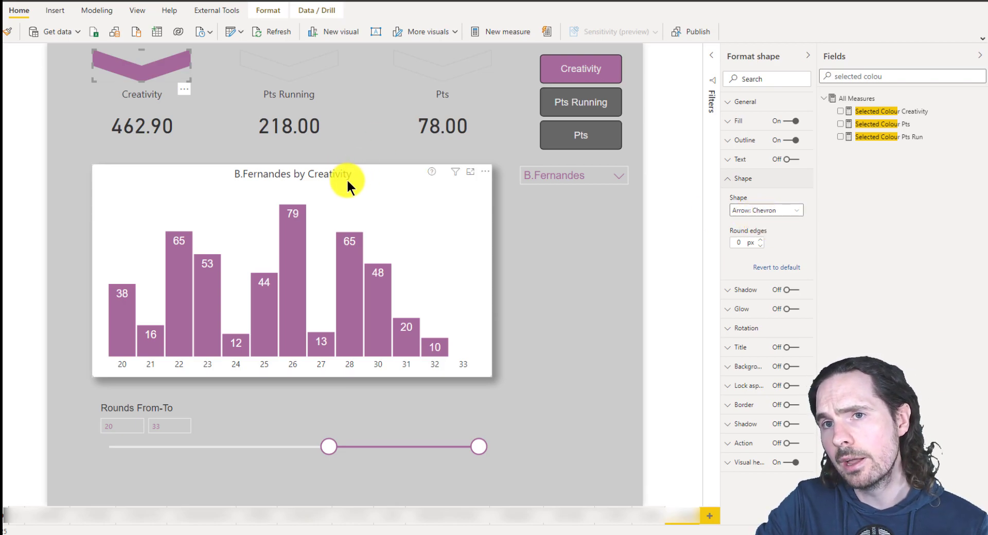
{"action": "mouse_move", "coordinate": [158, 77]}
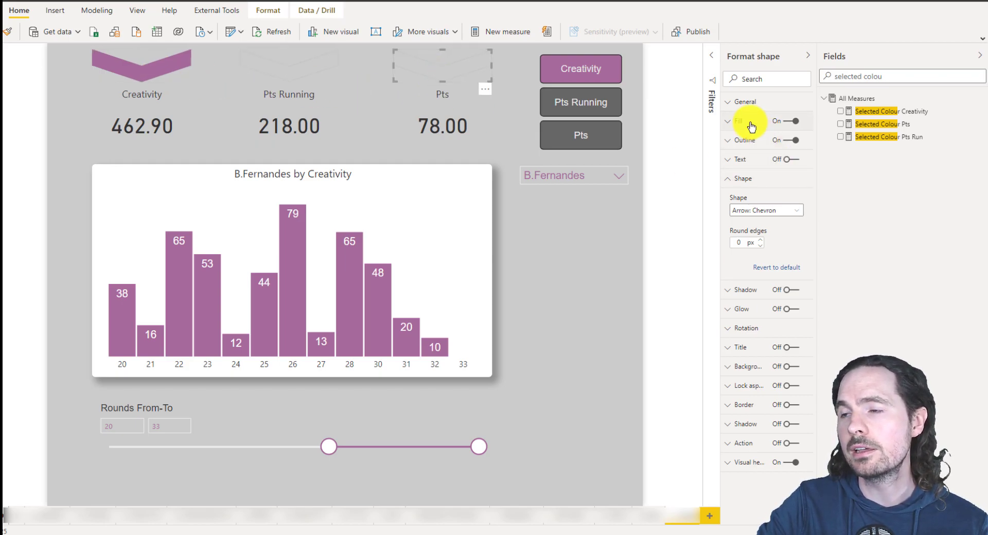
{"action": "left_click", "coordinate": [737, 121]}
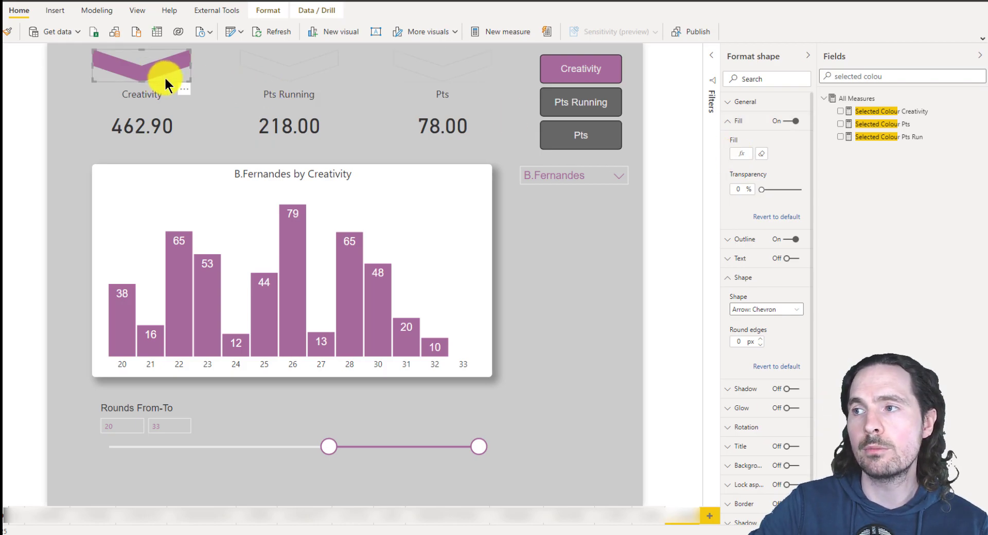
{"action": "mouse_move", "coordinate": [246, 79]}
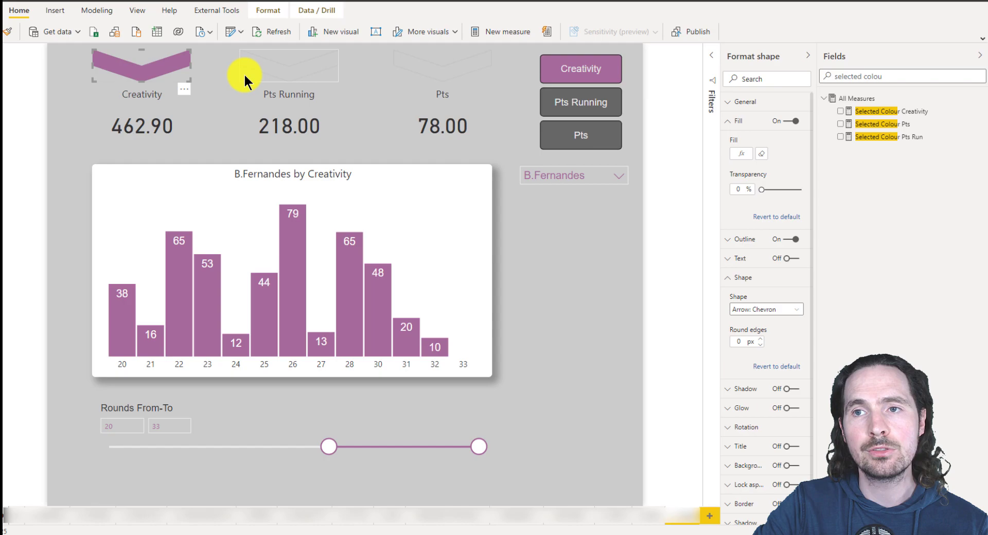
{"action": "mouse_move", "coordinate": [270, 74]}
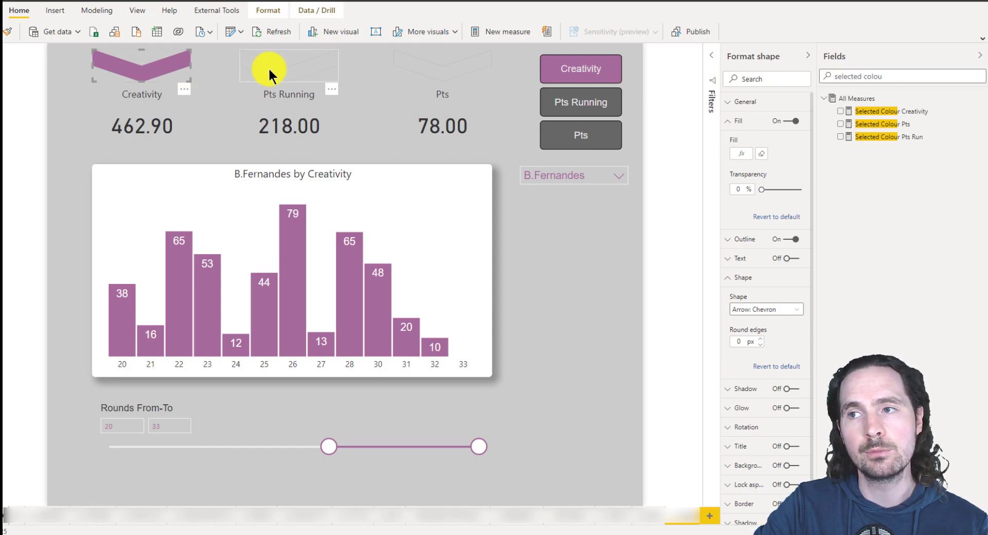
{"action": "mouse_move", "coordinate": [586, 119]}
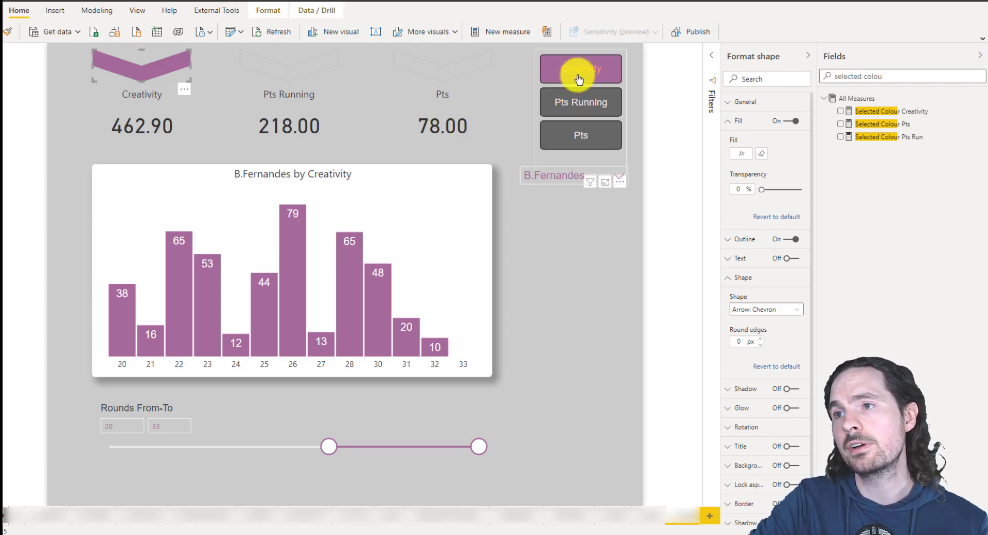
Cycle the metric slicer through Pts Running and Pts, then back to Creativity so its chevron fills purple
{"action": "left_click", "coordinate": [580, 102]}
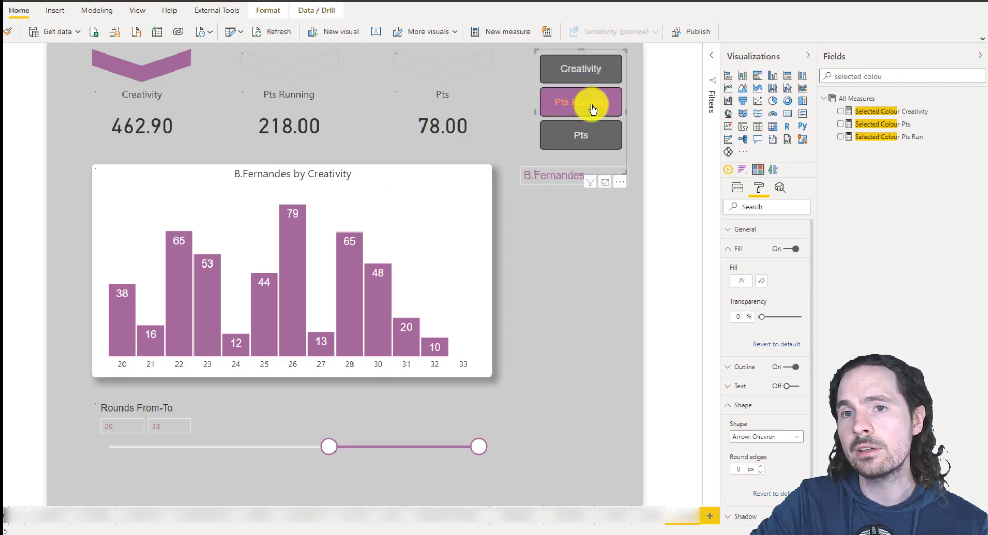
{"action": "left_click", "coordinate": [579, 102]}
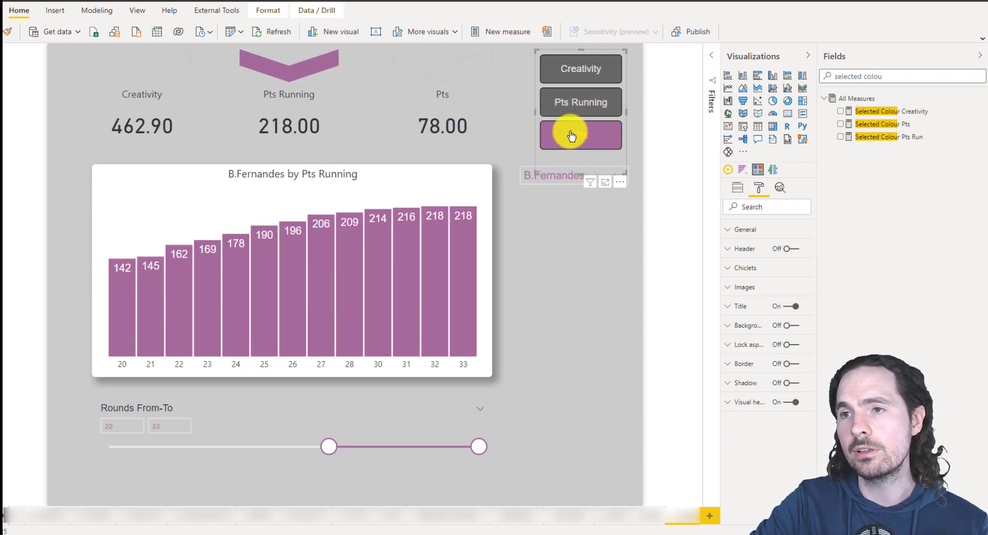
{"action": "left_click", "coordinate": [579, 135]}
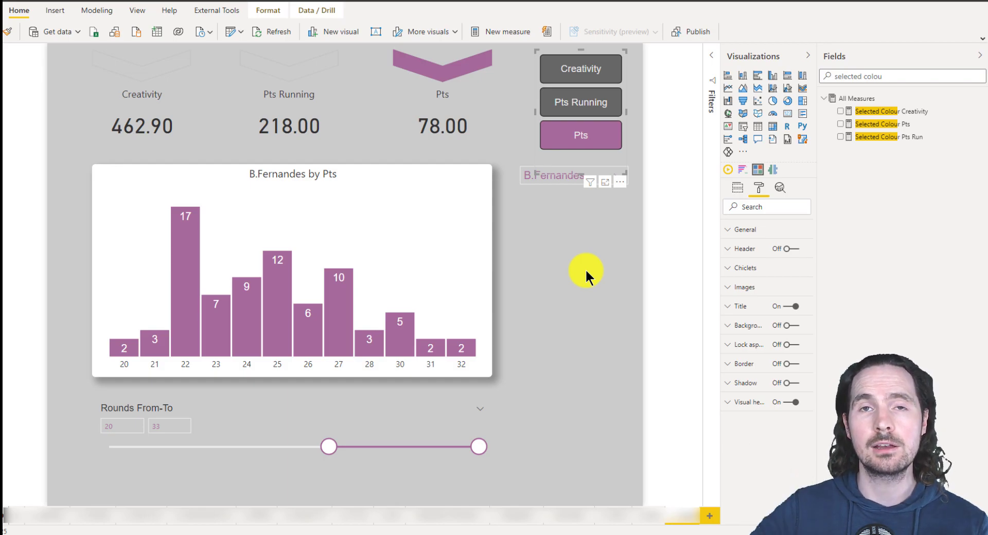
{"action": "mouse_move", "coordinate": [564, 265]}
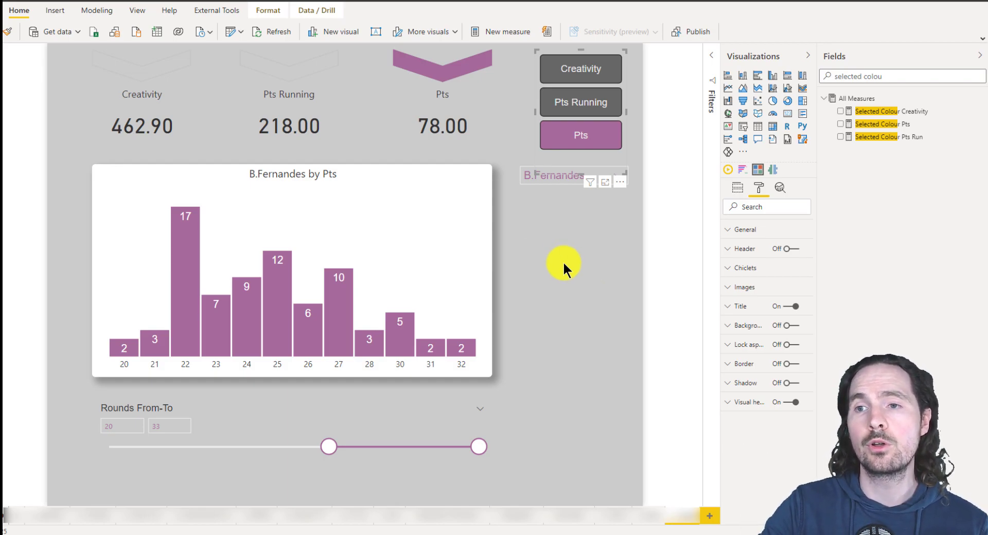
{"action": "mouse_move", "coordinate": [575, 259]}
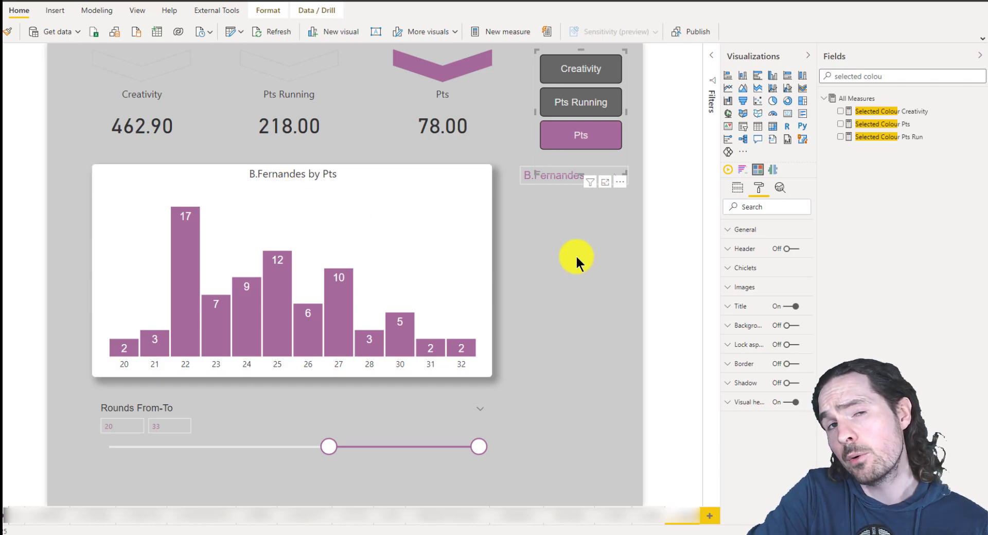
{"action": "mouse_move", "coordinate": [324, 186]}
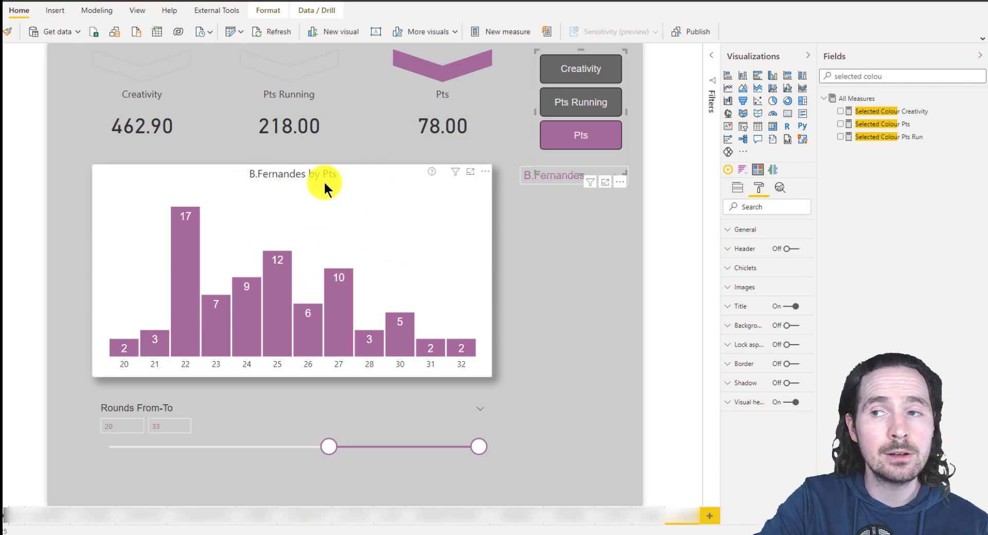
{"action": "mouse_move", "coordinate": [580, 102]}
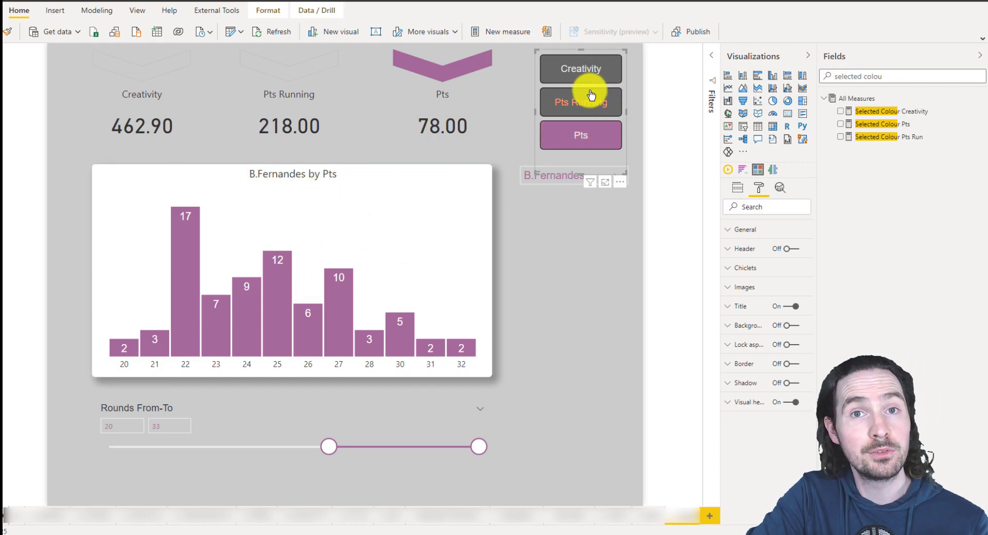
{"action": "mouse_move", "coordinate": [528, 298]}
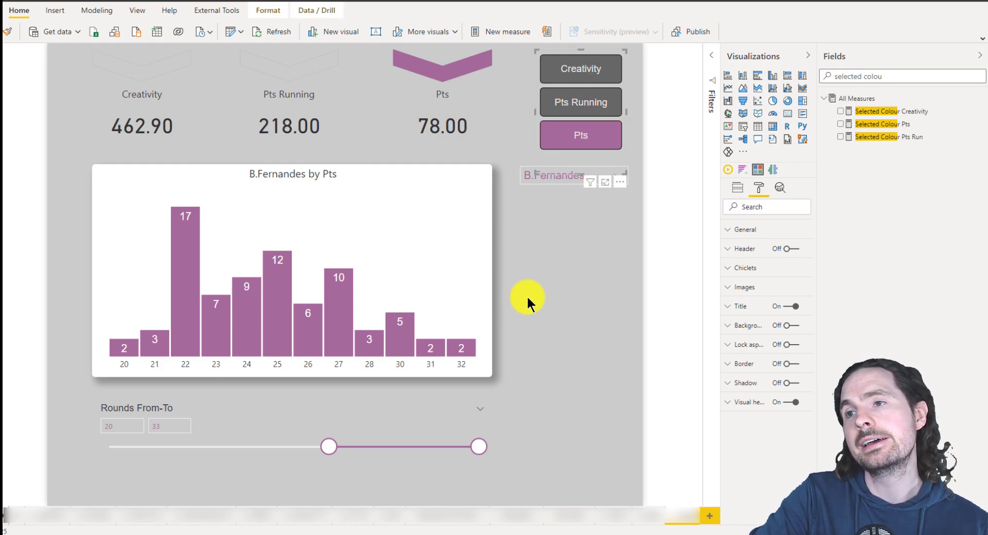
{"action": "left_click", "coordinate": [580, 69]}
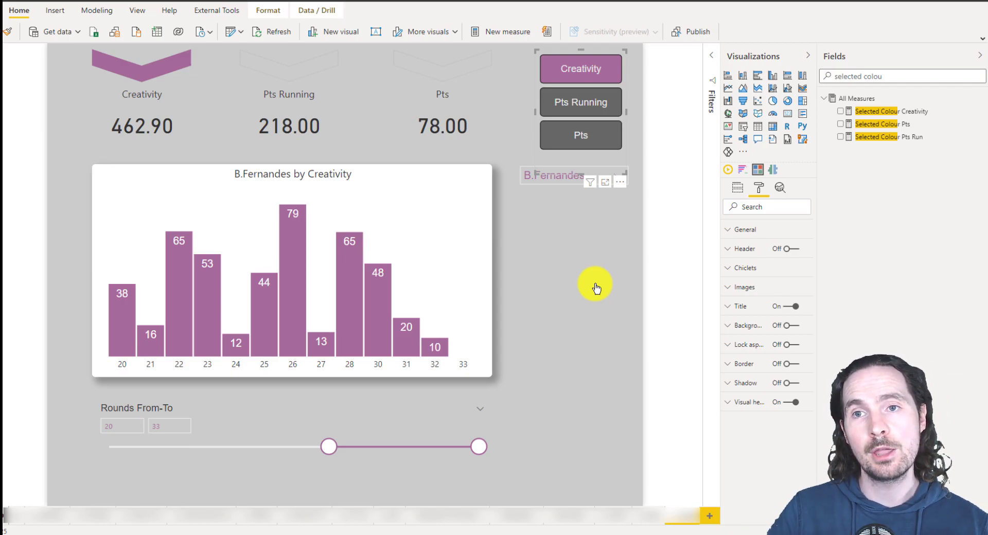
{"action": "mouse_move", "coordinate": [183, 63]}
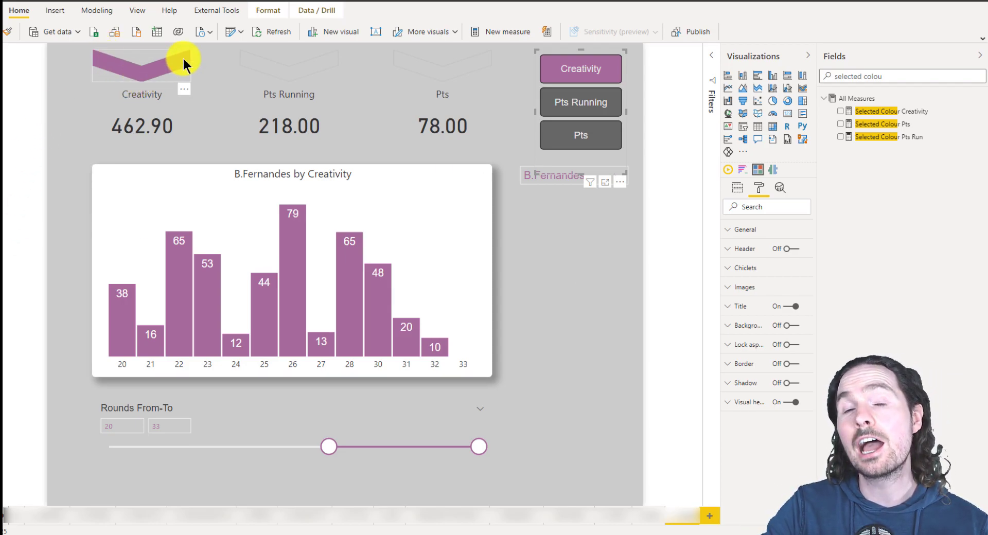
{"action": "mouse_move", "coordinate": [610, 363]}
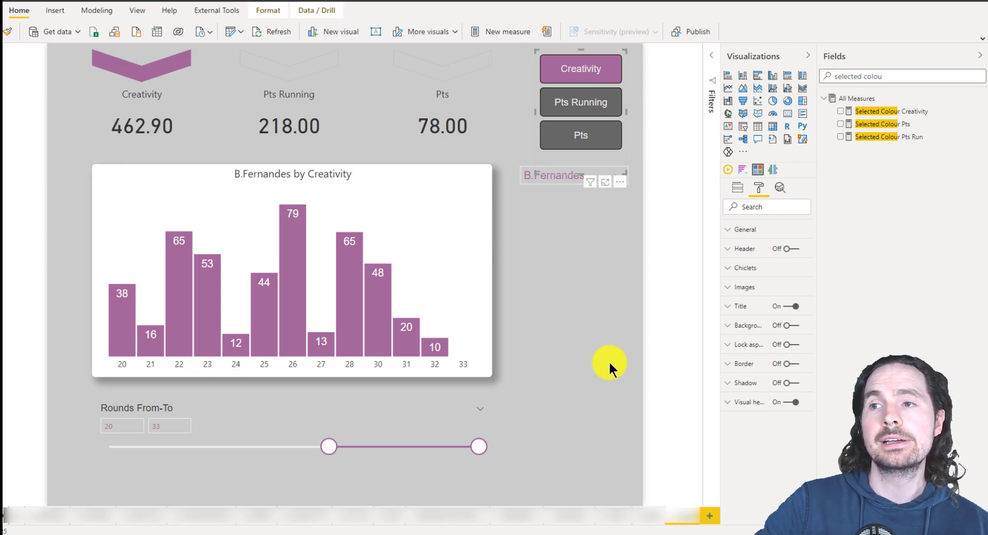
{"action": "mouse_move", "coordinate": [123, 75]}
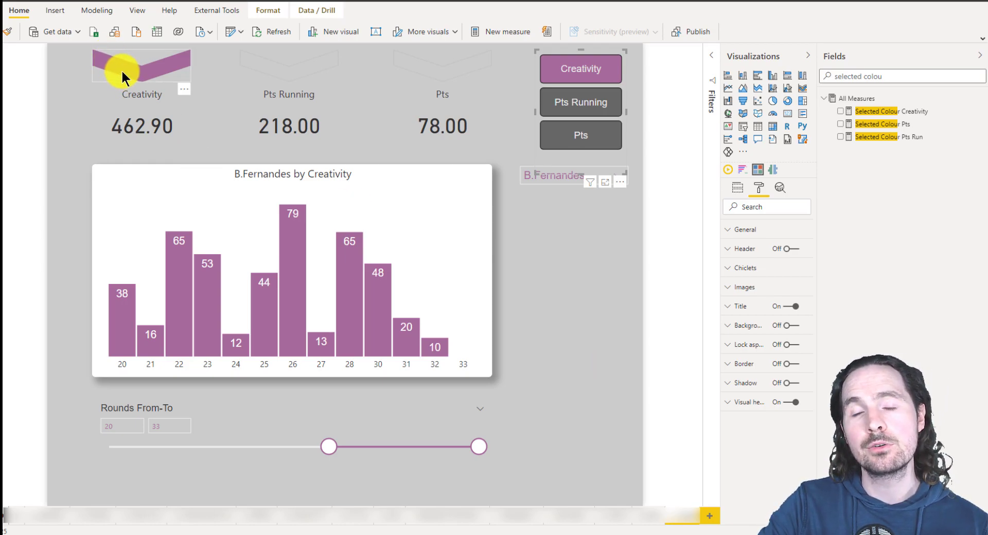
{"action": "mouse_move", "coordinate": [167, 82]}
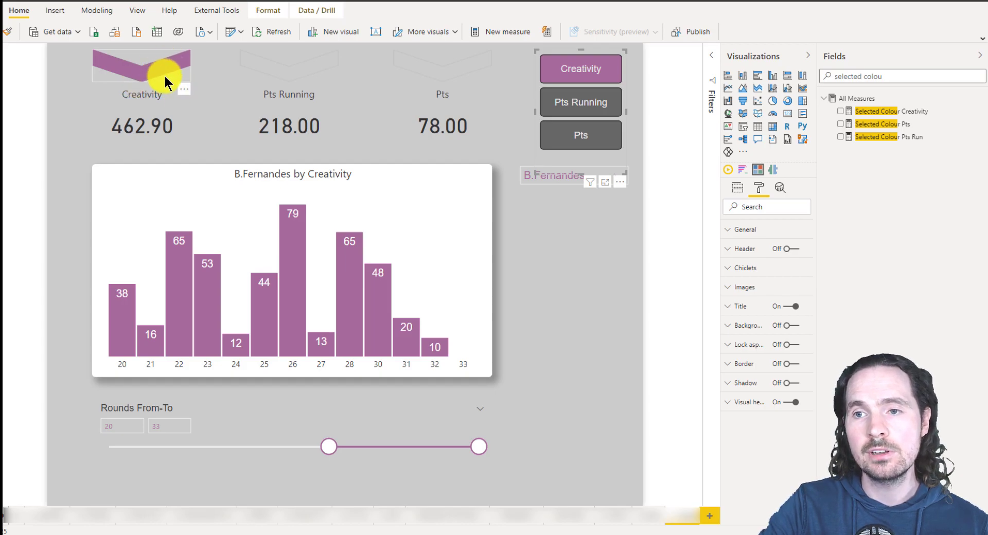
{"action": "mouse_move", "coordinate": [208, 175]}
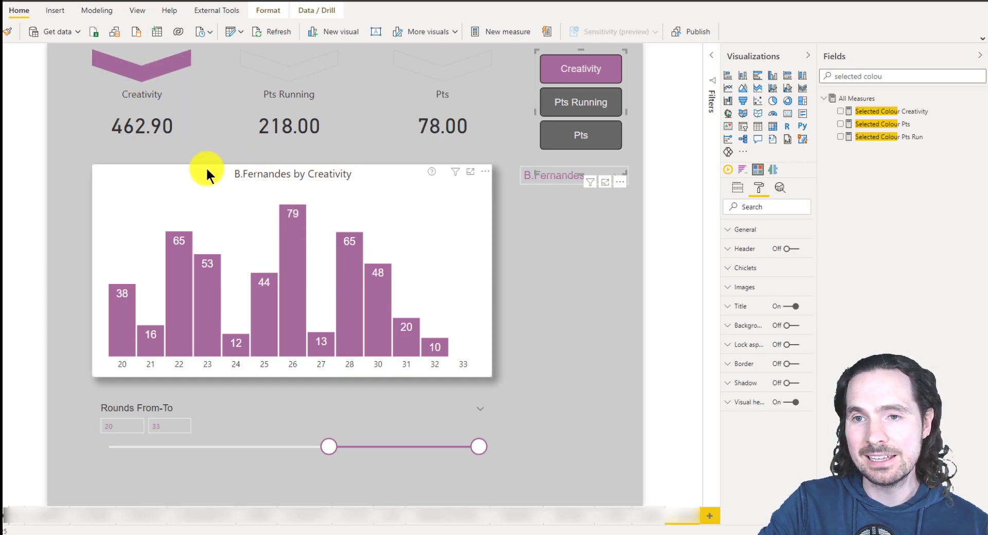
{"action": "mouse_move", "coordinate": [326, 183]}
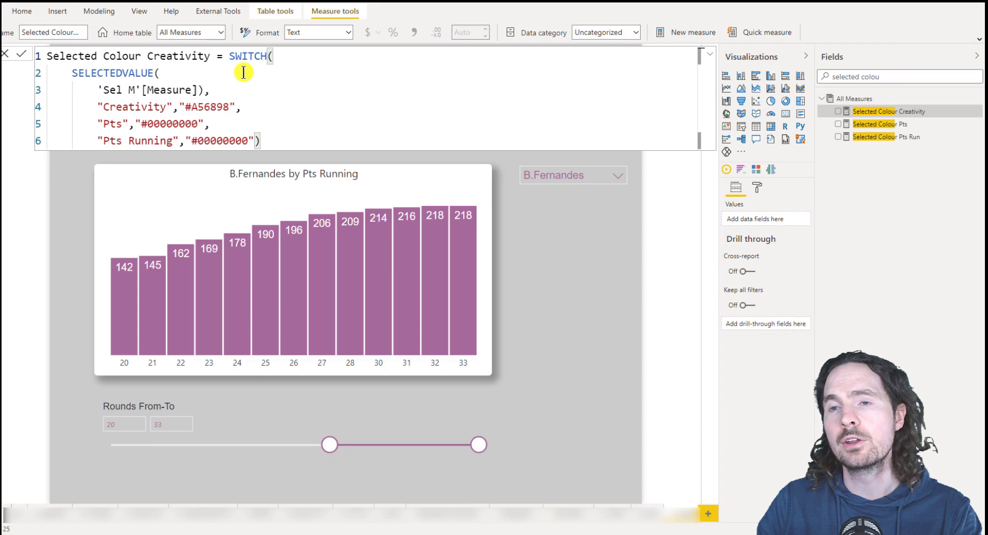
Review Selected Colour Creativity, then make Selected Colour Pts return #A56898 for Pts and #00000000 otherwise
{"action": "double_click", "coordinate": [248, 57]}
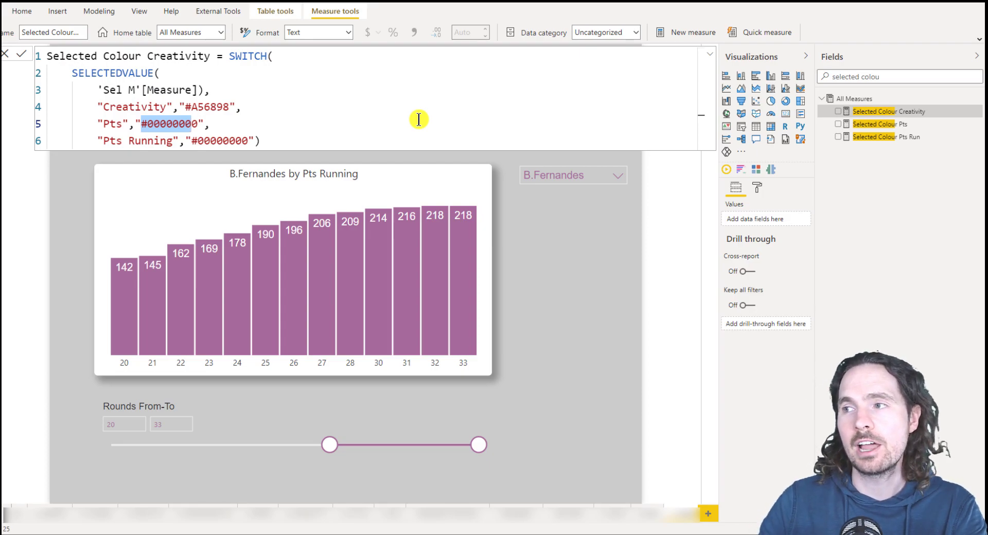
{"action": "left_click", "coordinate": [883, 124]}
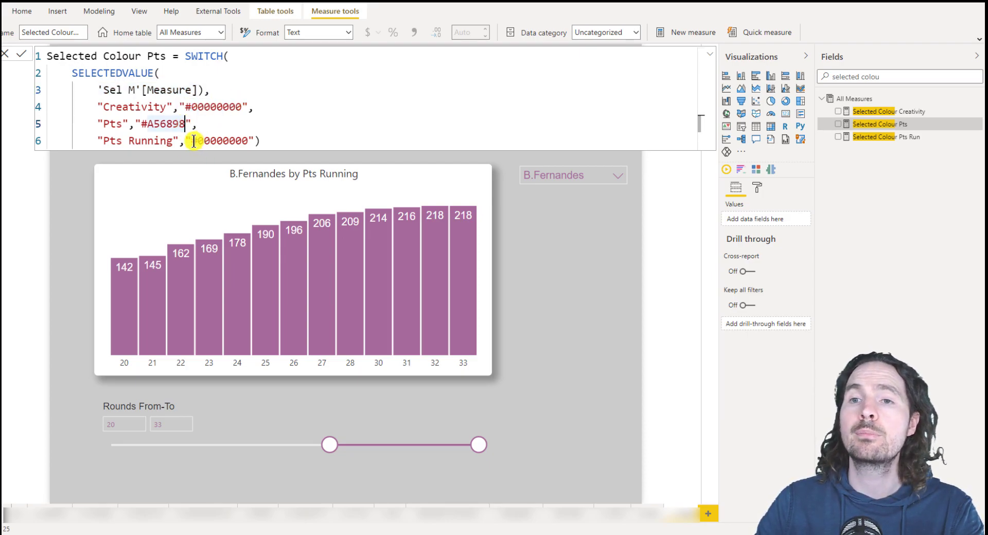
Make Selected Colour Pts Run return #A56898 for Pts Running and #00000000 otherwise, then commit it
{"action": "double_click", "coordinate": [220, 141]}
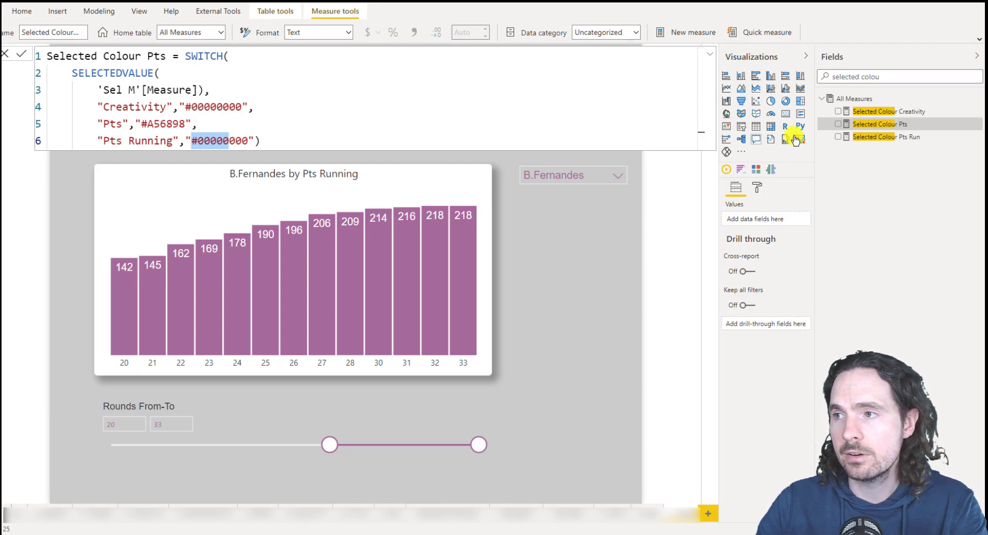
{"action": "left_click", "coordinate": [889, 137]}
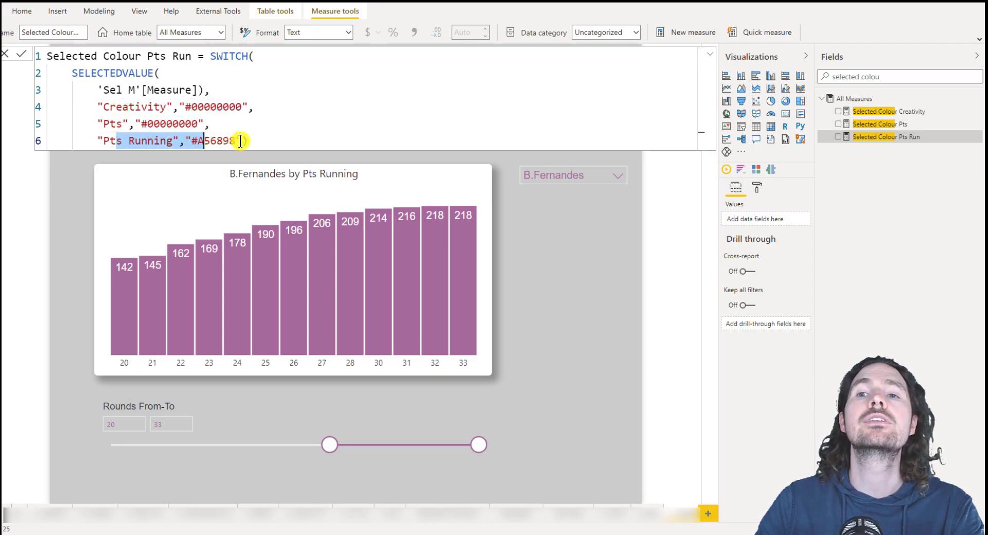
{"action": "type", "text": "\")"}
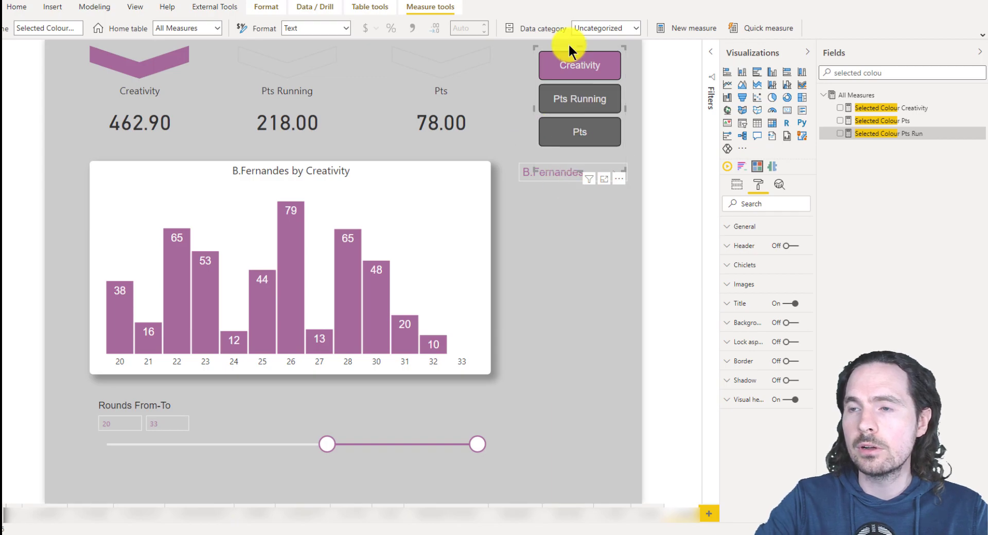
Format the Creativity chevron fill by Field value based on the Selected Colour Creativity measure
{"action": "left_click", "coordinate": [139, 63]}
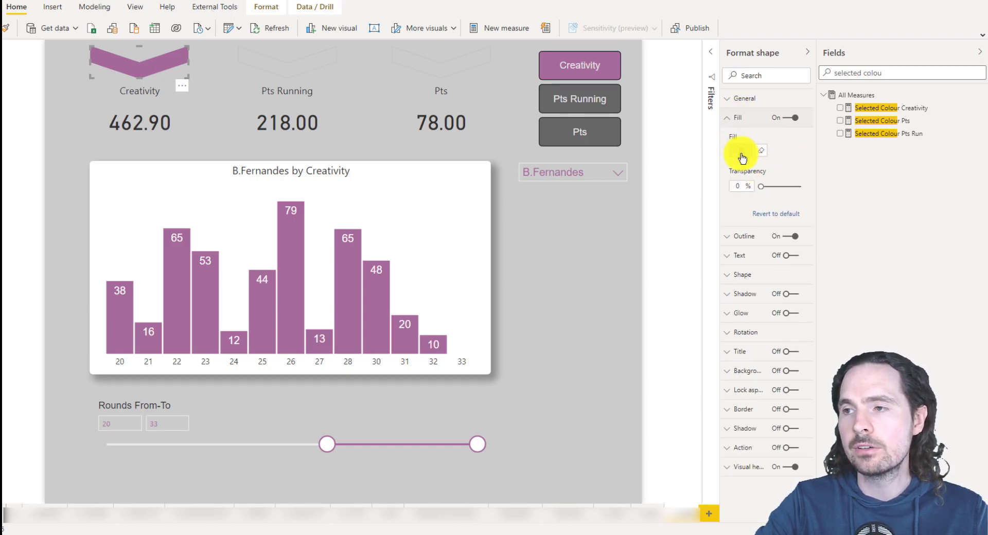
{"action": "left_click", "coordinate": [762, 151]}
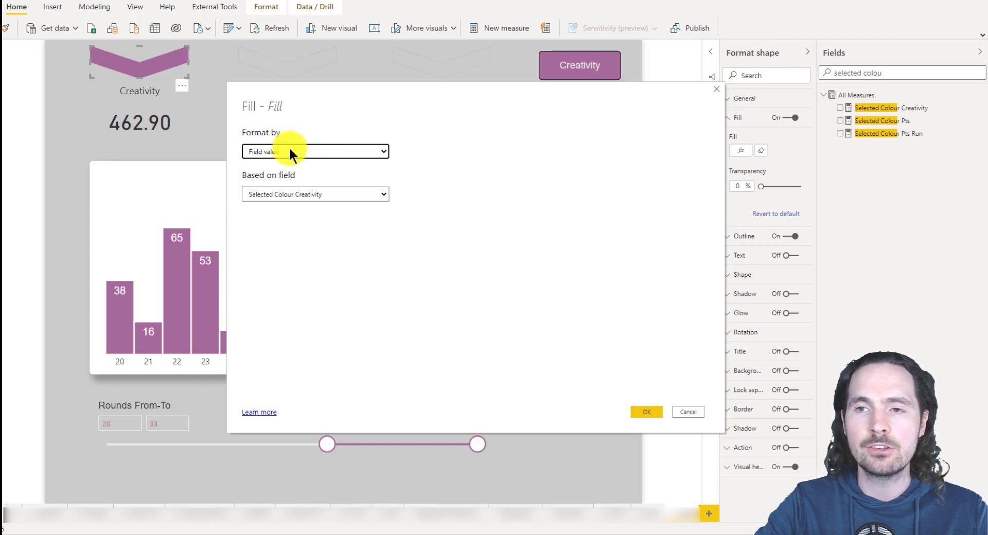
{"action": "left_click", "coordinate": [315, 151]}
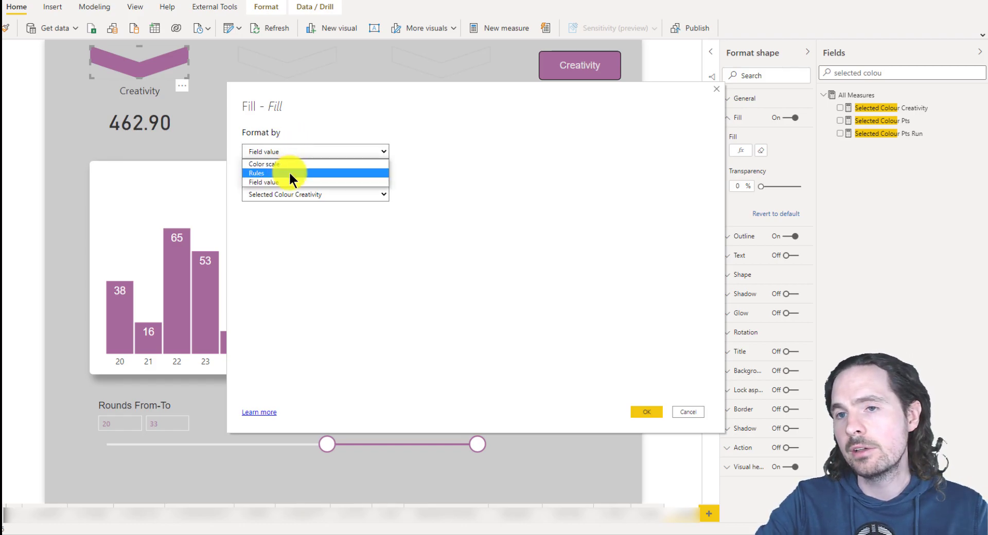
{"action": "left_click", "coordinate": [263, 182]}
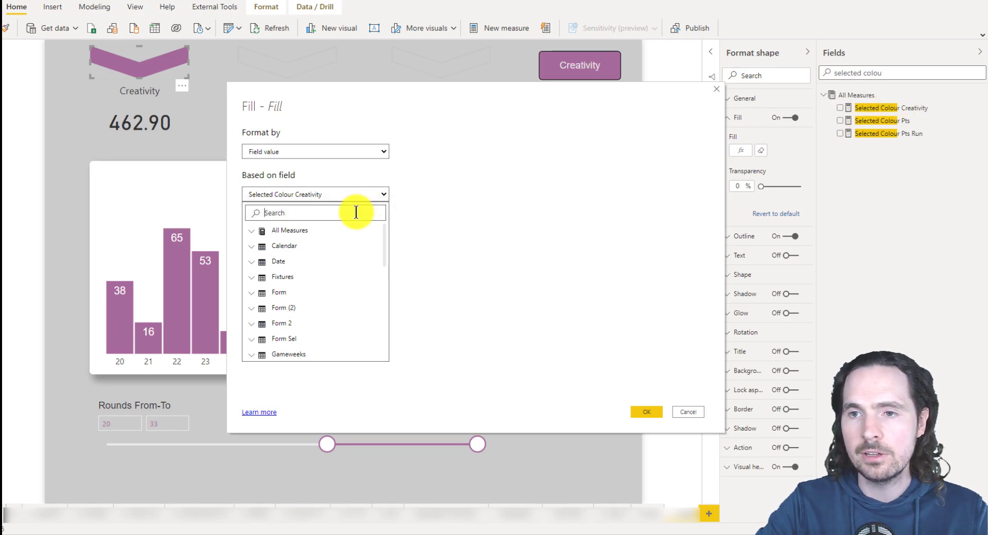
{"action": "type", "text": "select"}
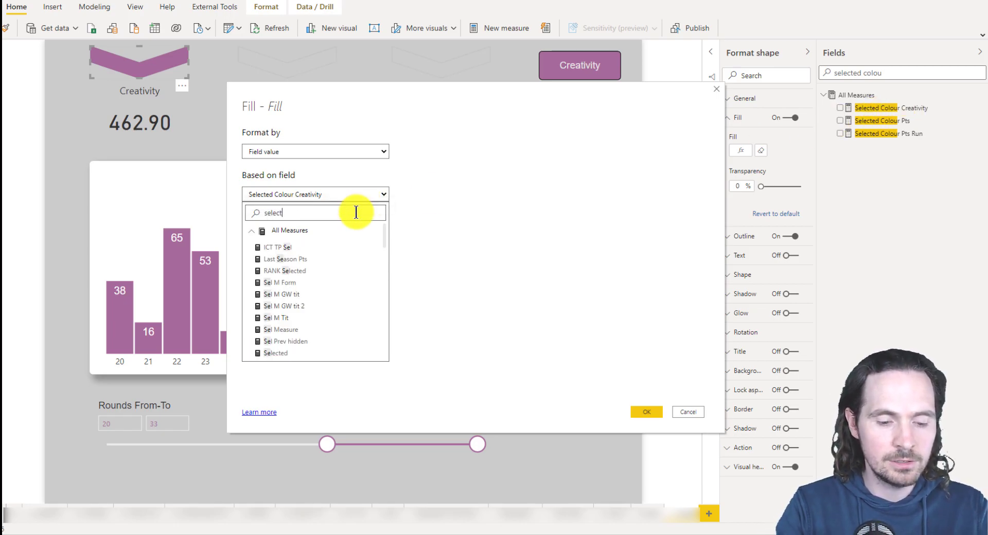
{"action": "type", "text": "ed co"}
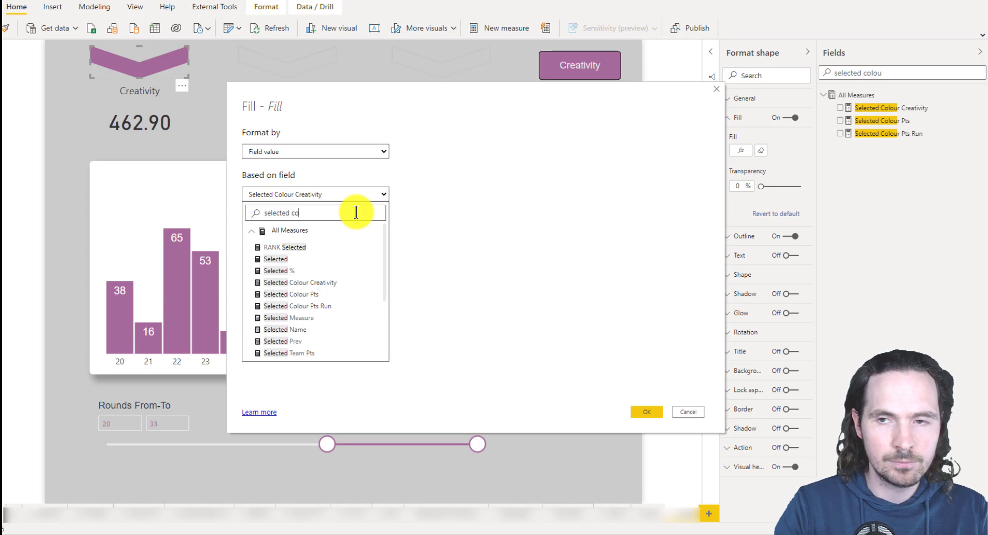
{"action": "left_click", "coordinate": [300, 283]}
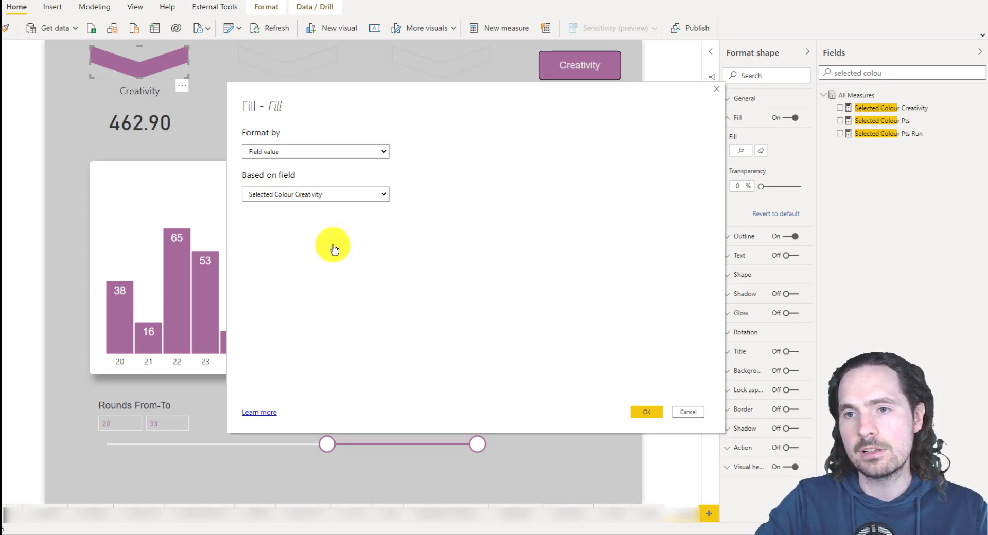
{"action": "left_click", "coordinate": [645, 412]}
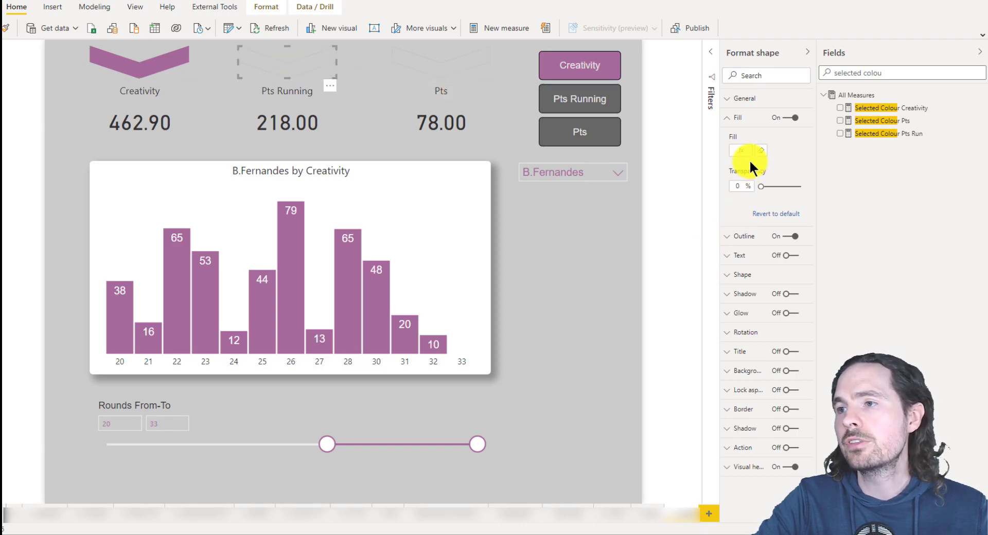
Format the Pts Running chevron fill by Selected Colour Pts Run and view the purple result
{"action": "left_click", "coordinate": [747, 151]}
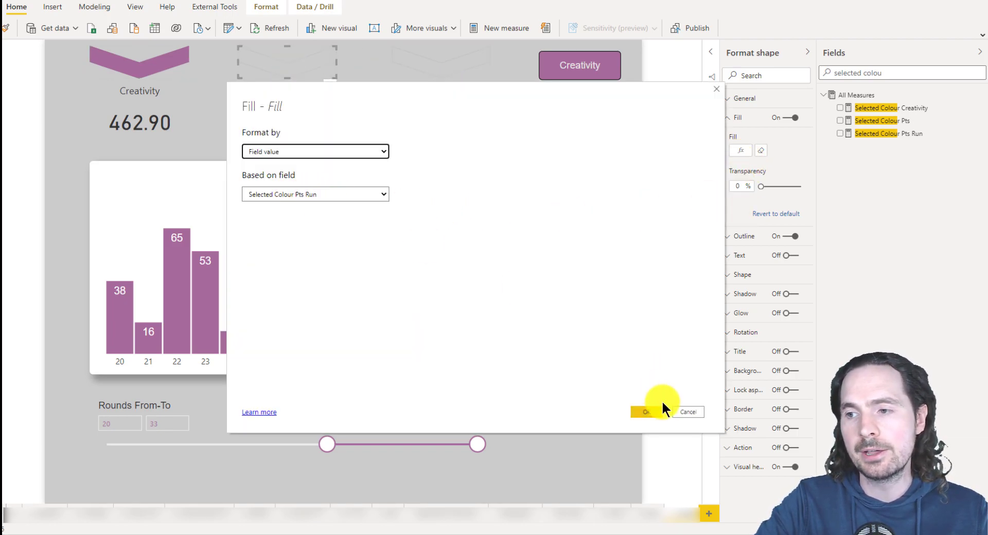
{"action": "left_click", "coordinate": [643, 412]}
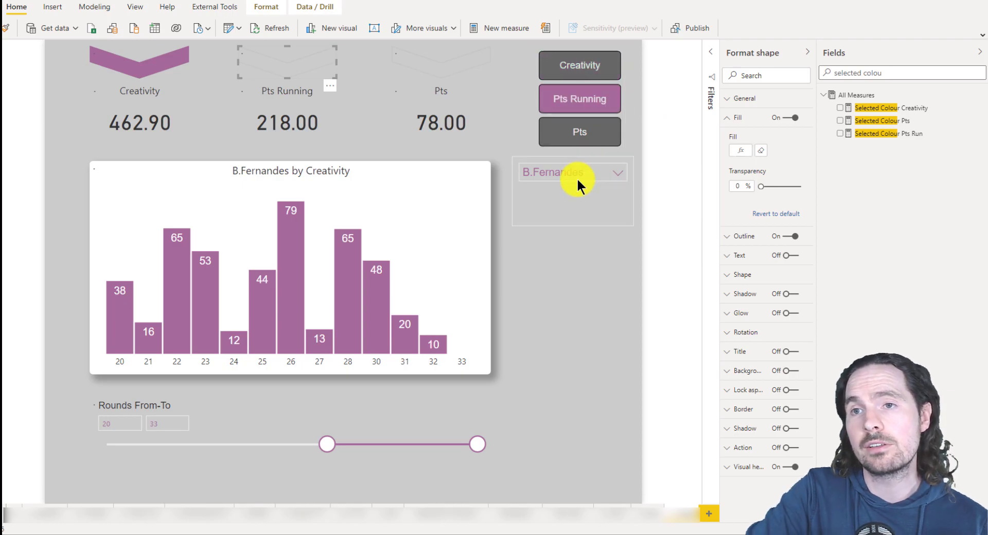
{"action": "left_click", "coordinate": [287, 92]}
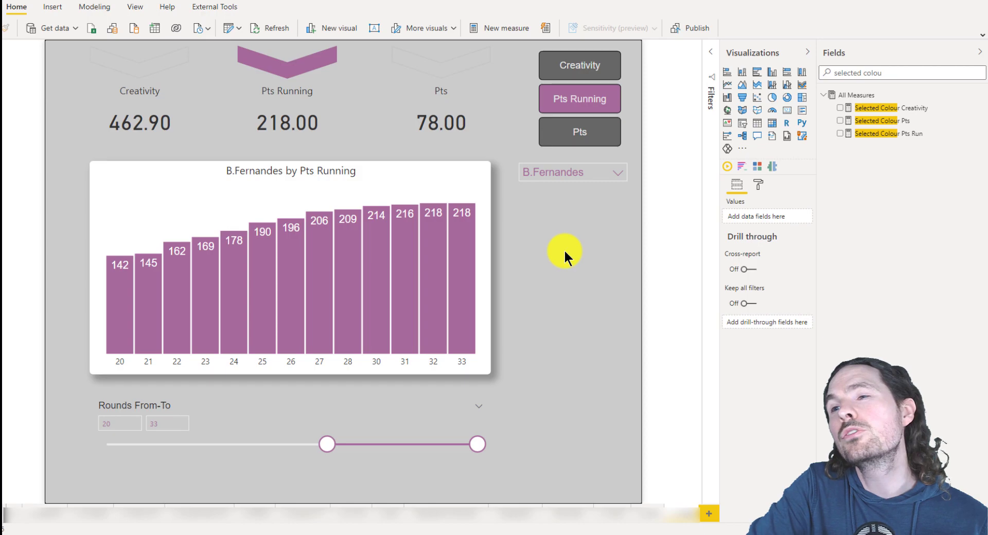
Show the Creativity chevron's Outline settings: 2 pt weight at 92% transparency
{"action": "left_click", "coordinate": [139, 63]}
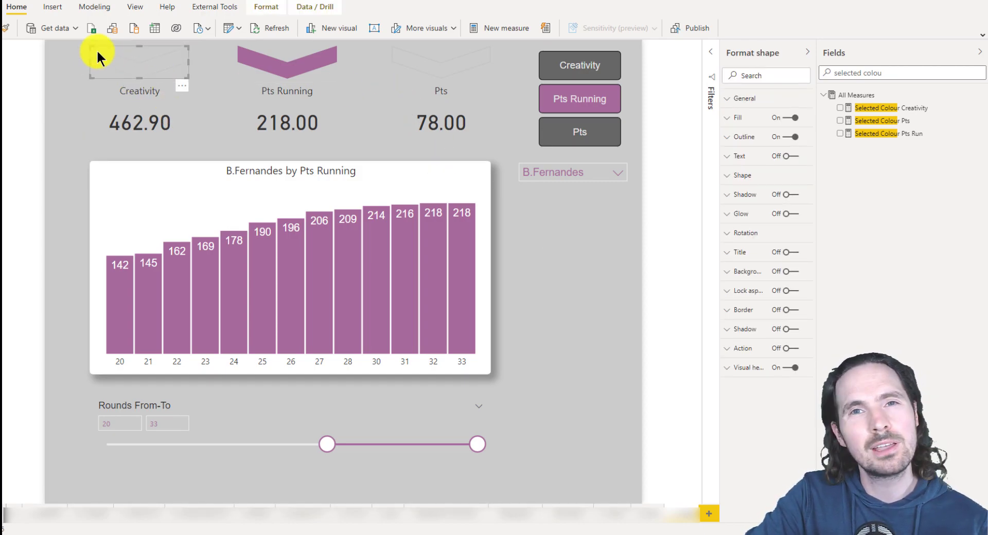
{"action": "left_click", "coordinate": [743, 137]}
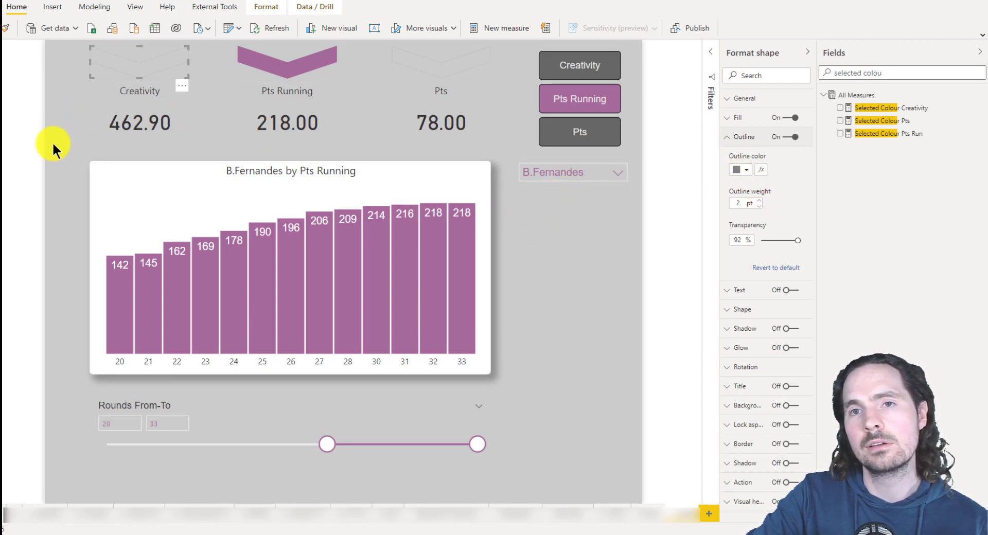
{"action": "mouse_move", "coordinate": [68, 184]}
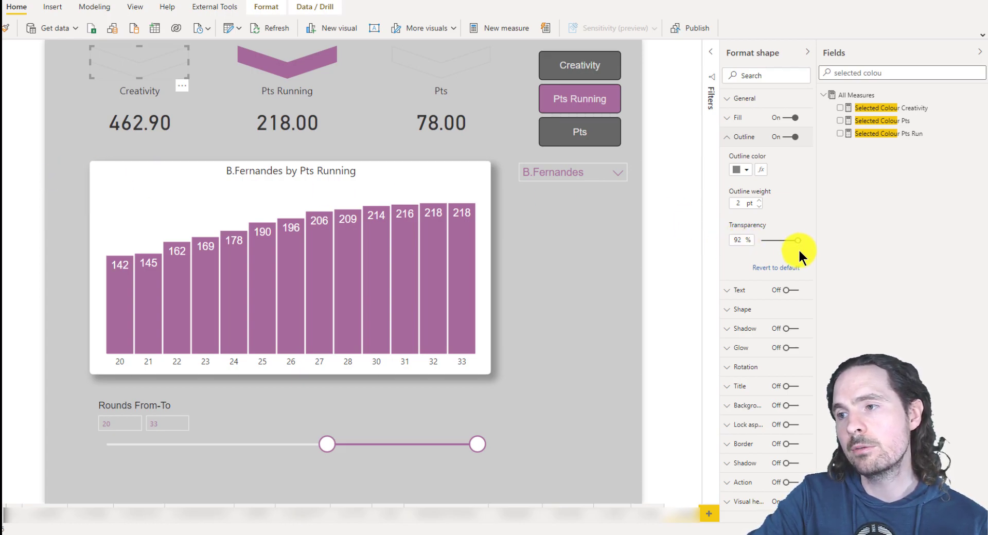
{"action": "mouse_move", "coordinate": [585, 296]}
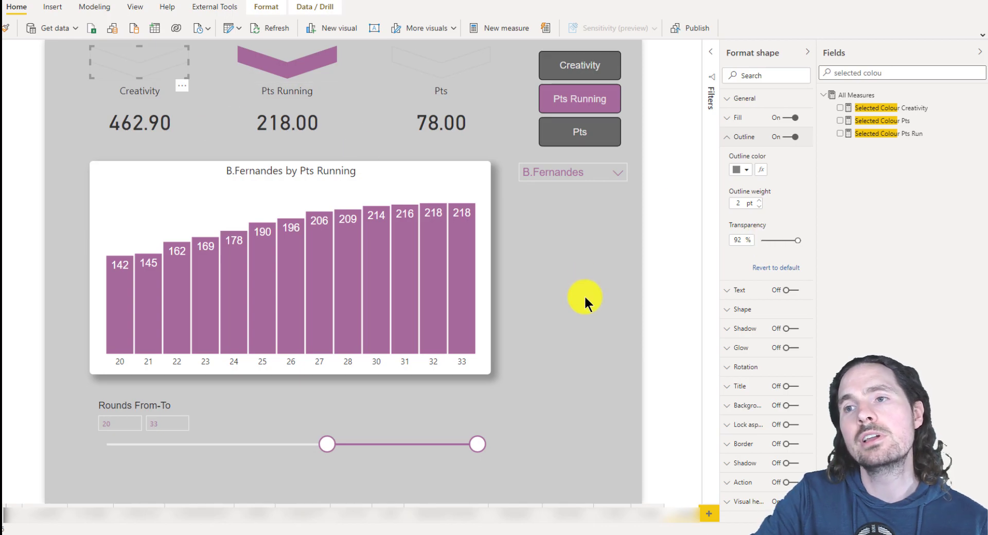